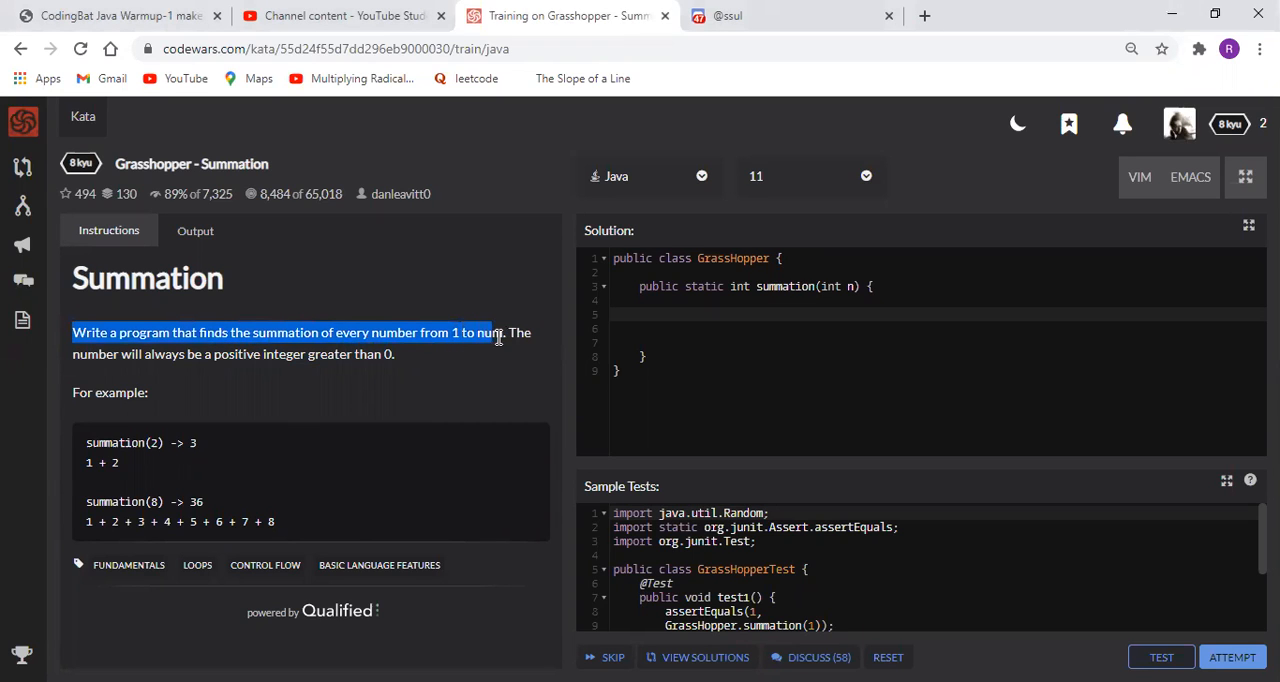
# - After reviewing the task, declare 'int summation = 0;' and begin typing 'for(int i'
pyautogui.moveTo(495, 332); pyautogui.dragTo(505, 332)
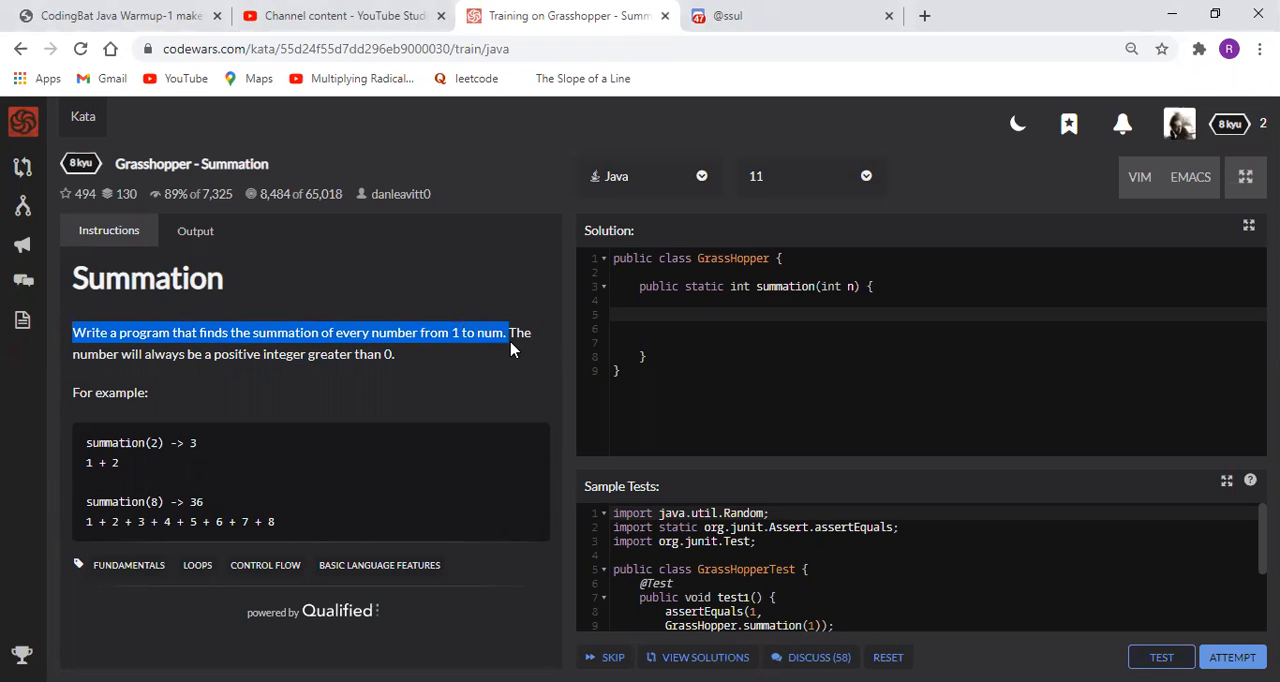
pyautogui.moveTo(502, 357)
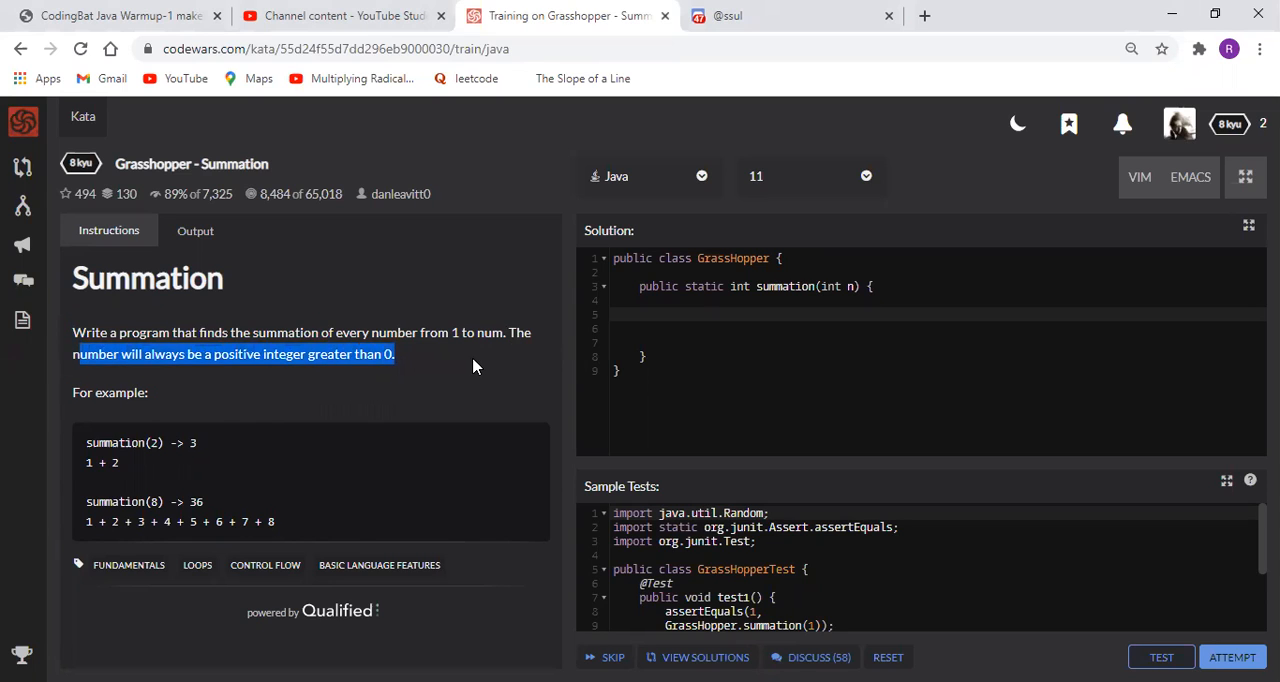
pyautogui.doubleClick(153, 442)
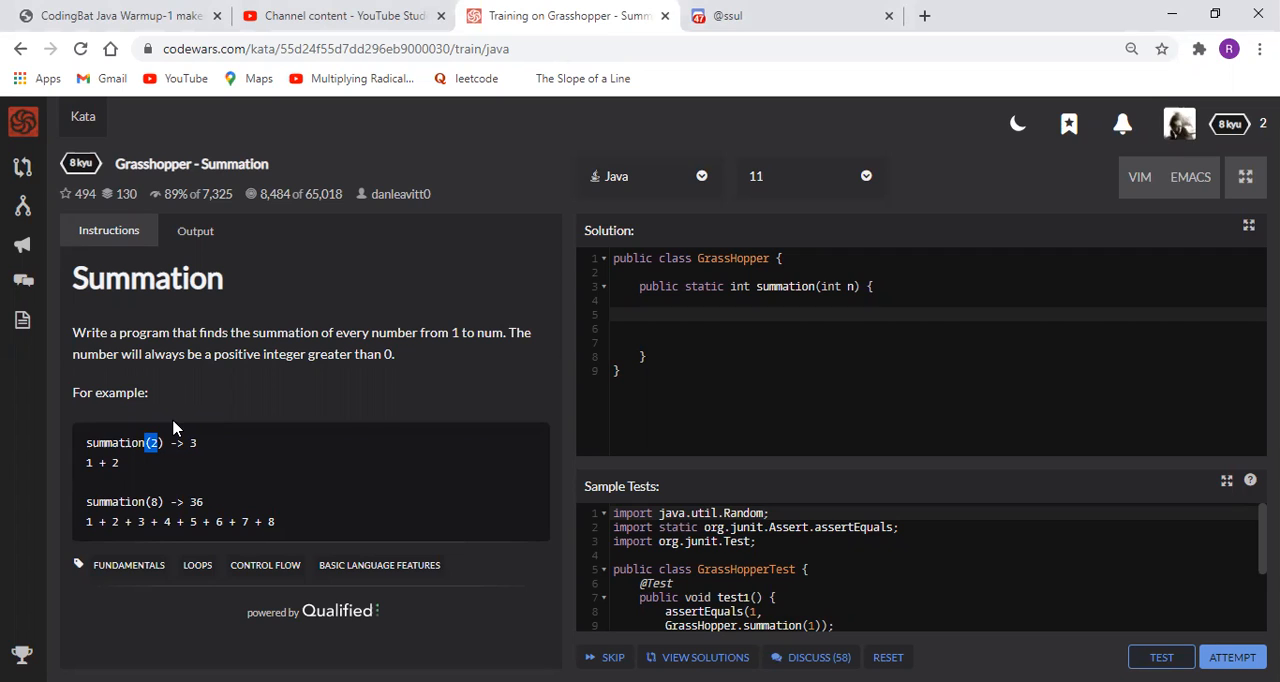
pyautogui.moveTo(1182, 249)
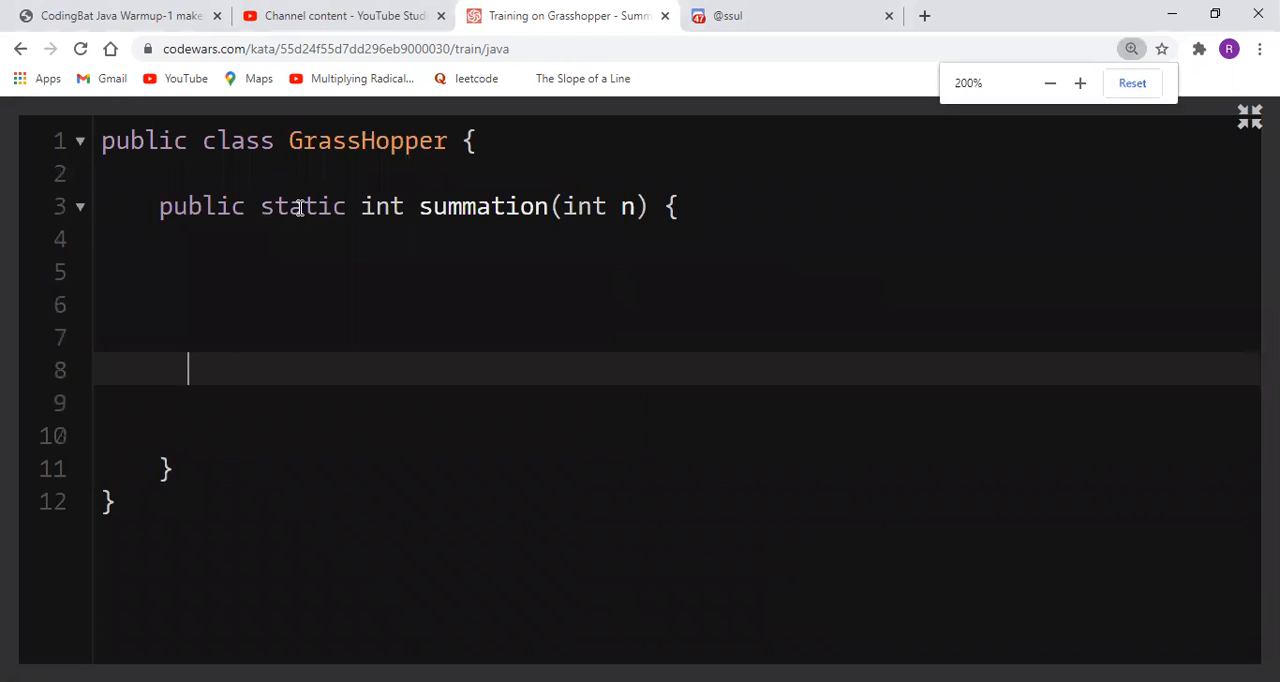
pyautogui.write('i')
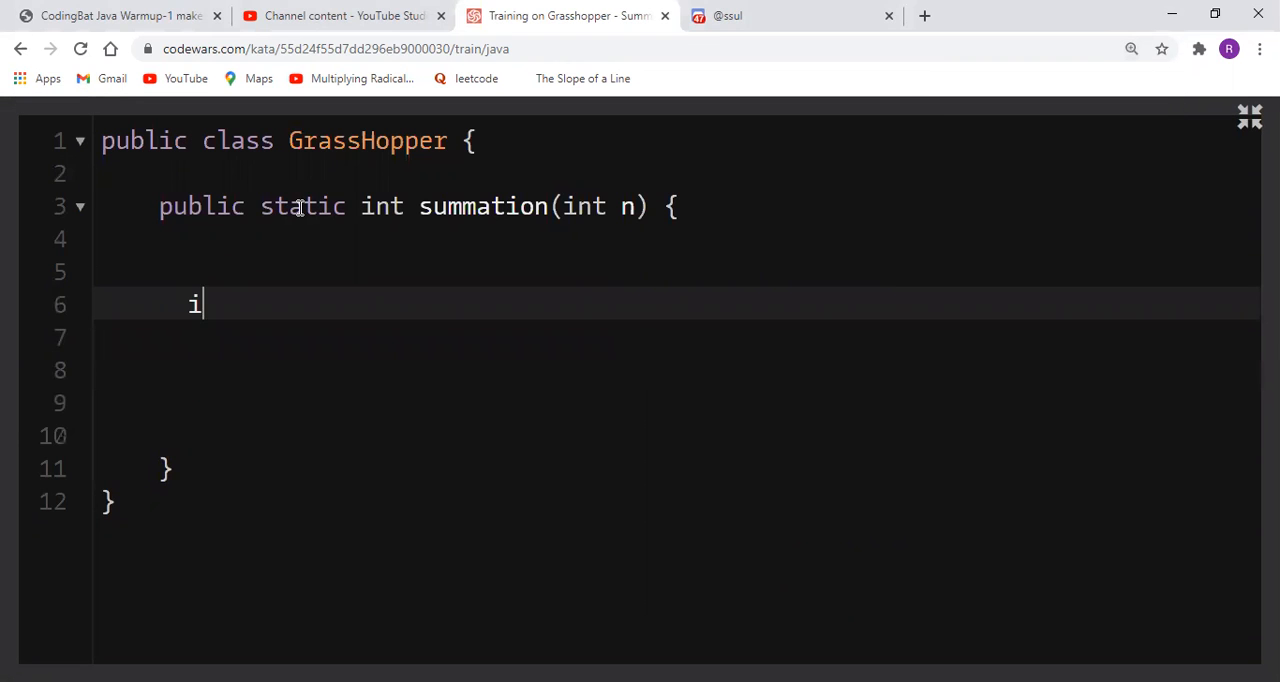
pyautogui.write('nt')
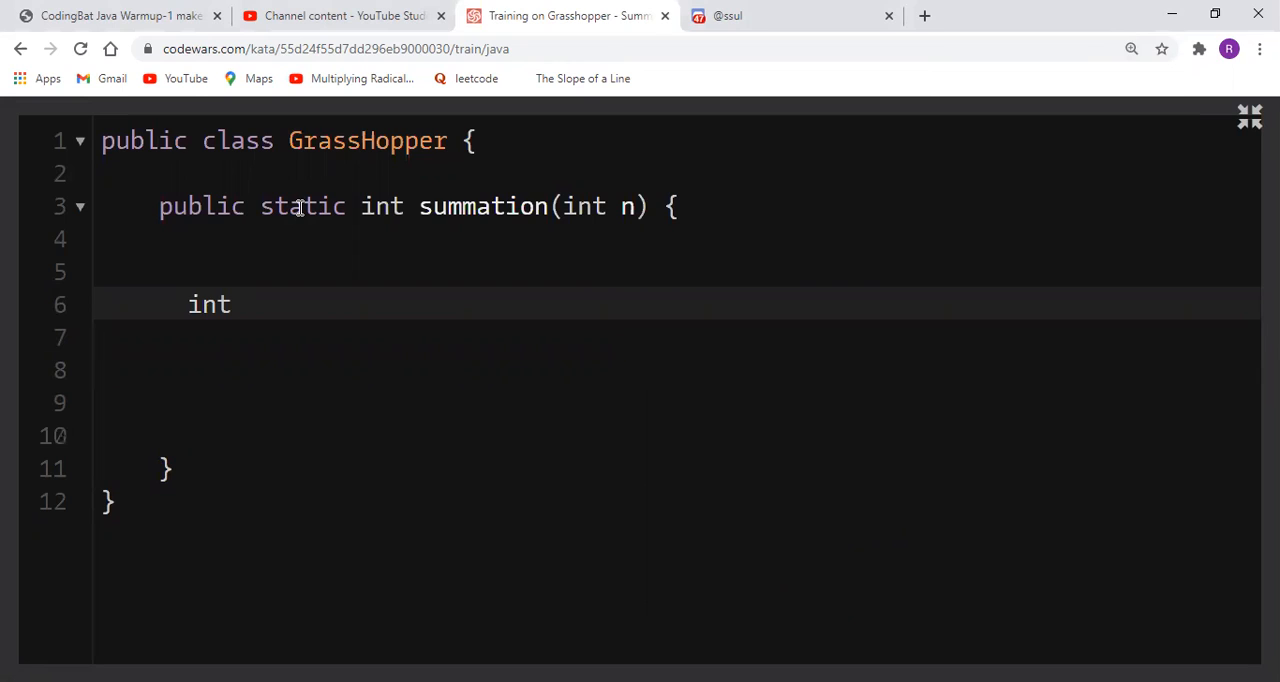
pyautogui.write('summation =')
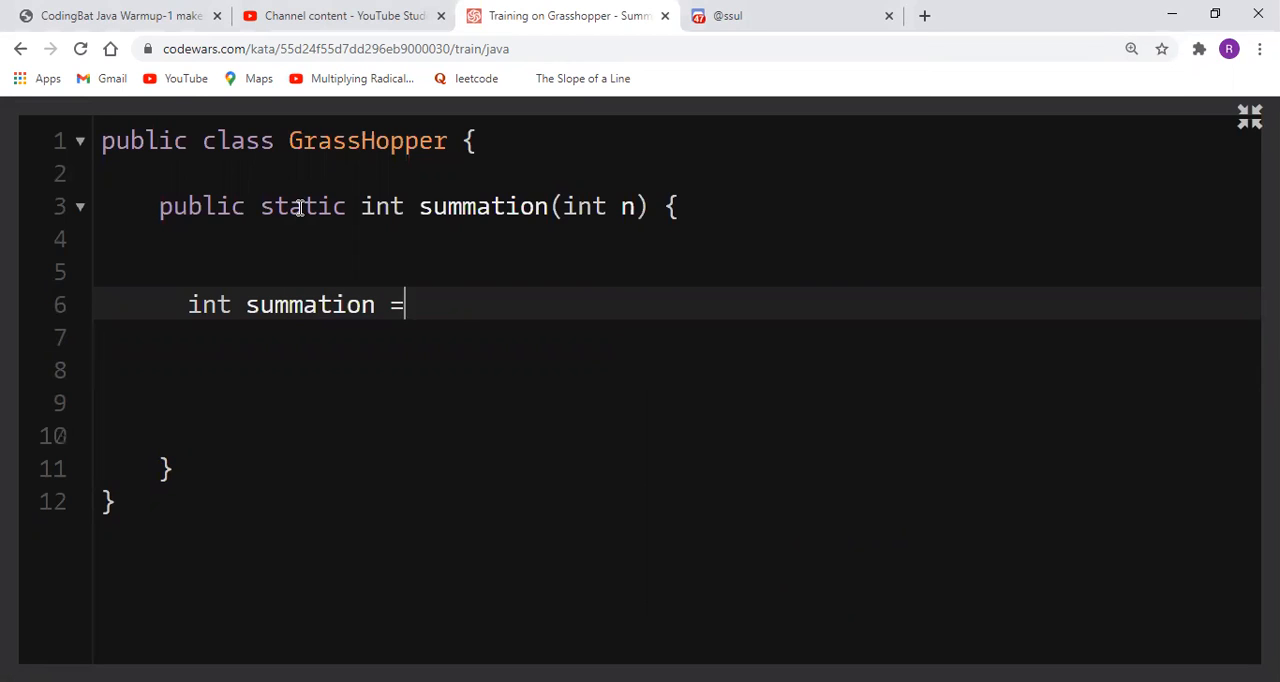
pyautogui.write('0;')
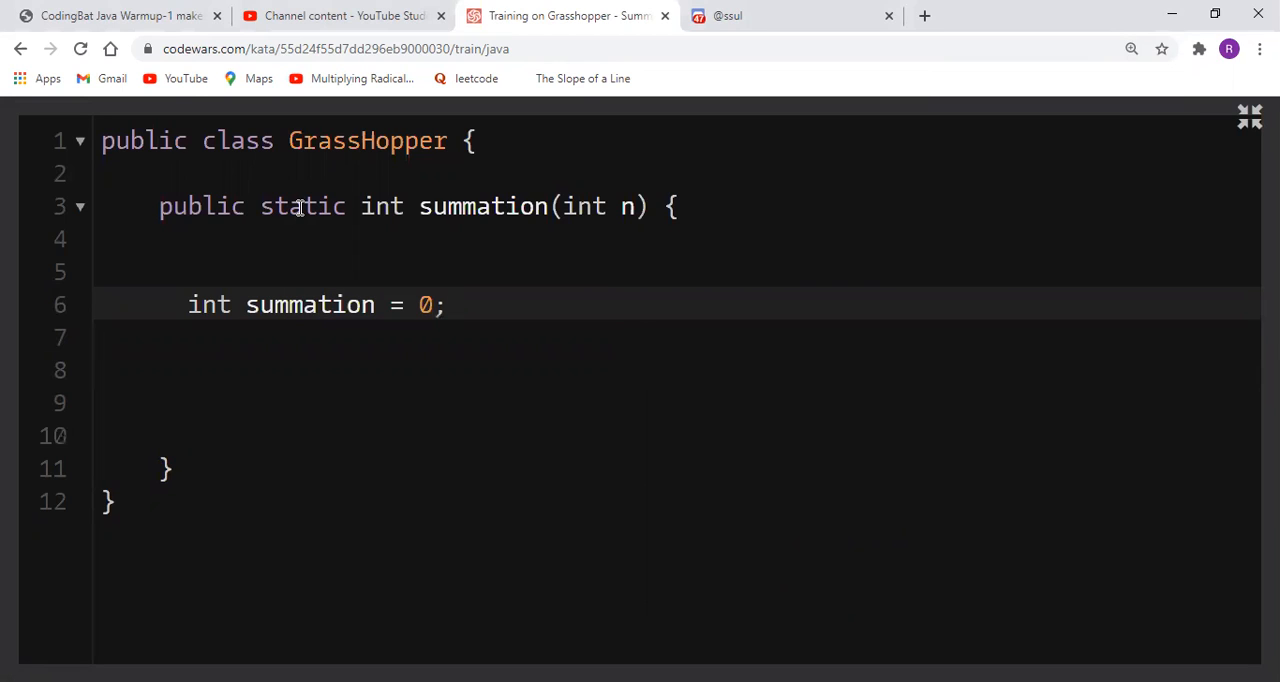
pyautogui.click(460, 305)
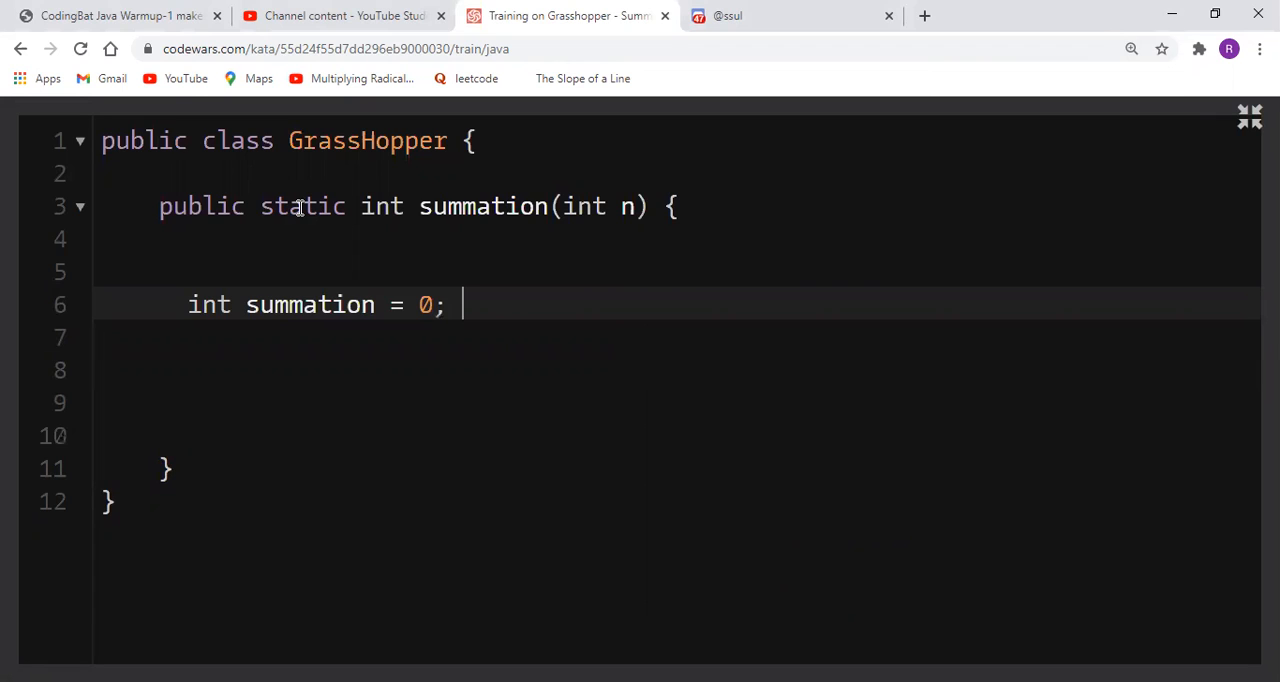
pyautogui.write('for(int i )')
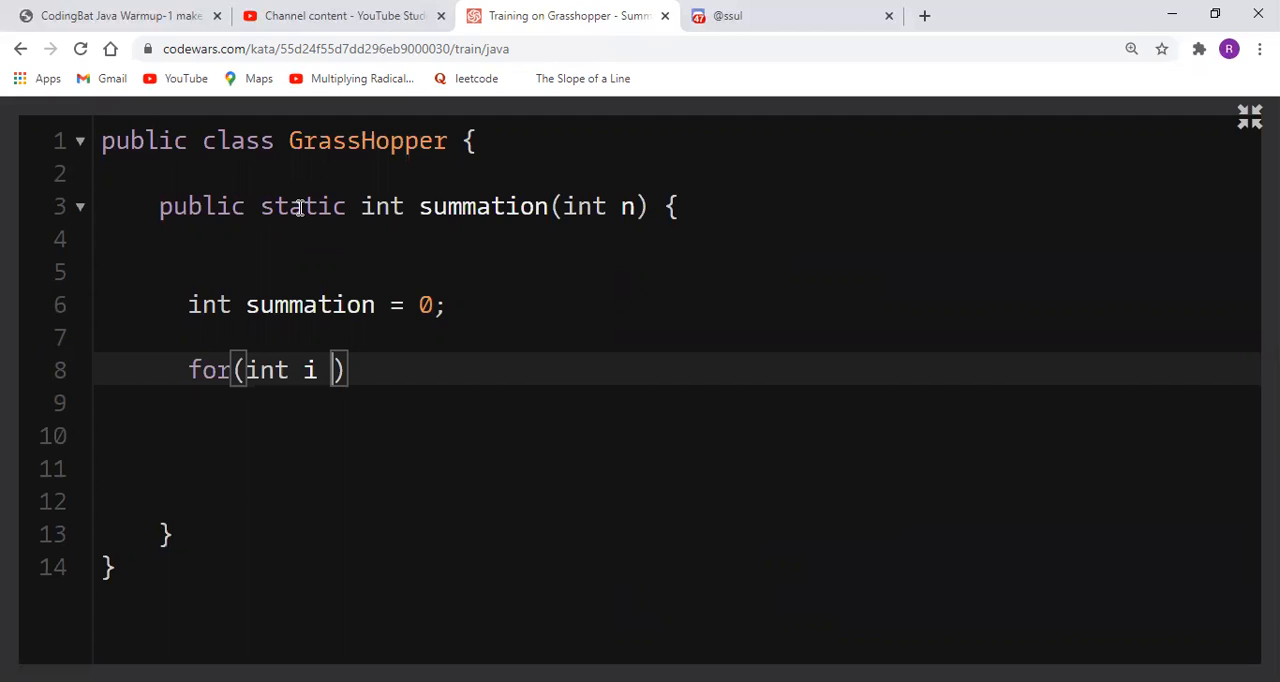
# - Complete the loop header 'for(int i = 1; i <= n; i++) {' with an empty body
pyautogui.write('= 1; i')
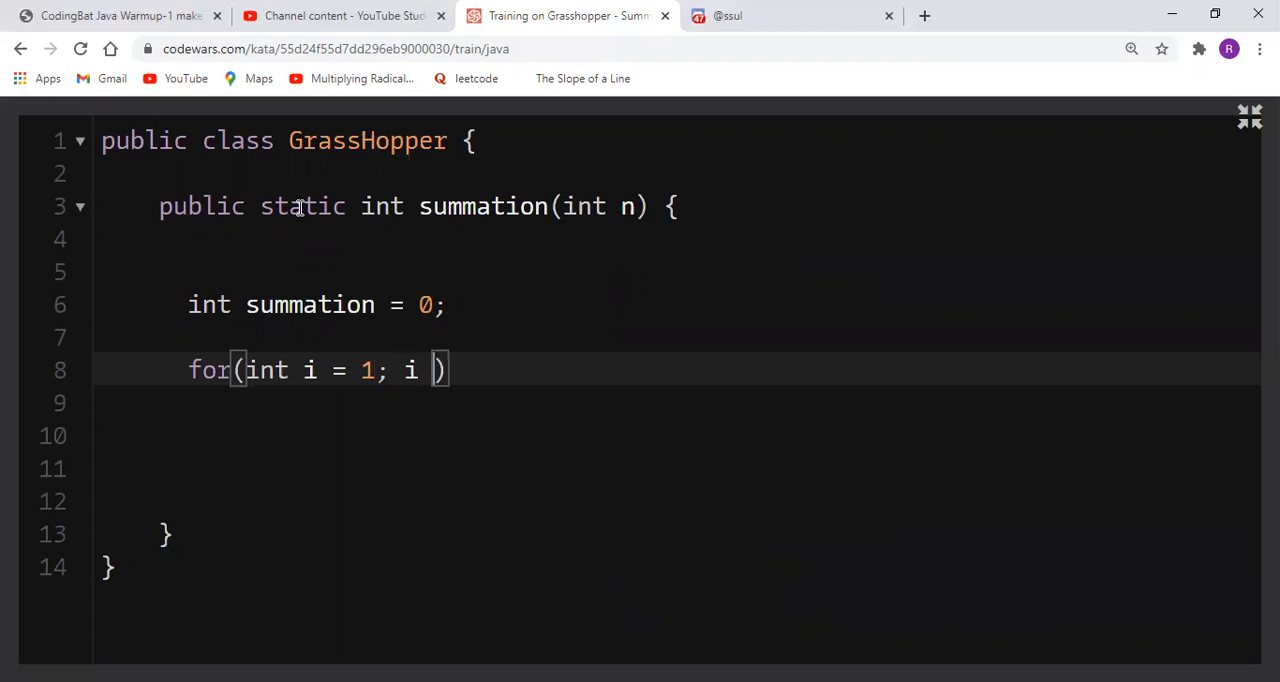
pyautogui.write('<=')
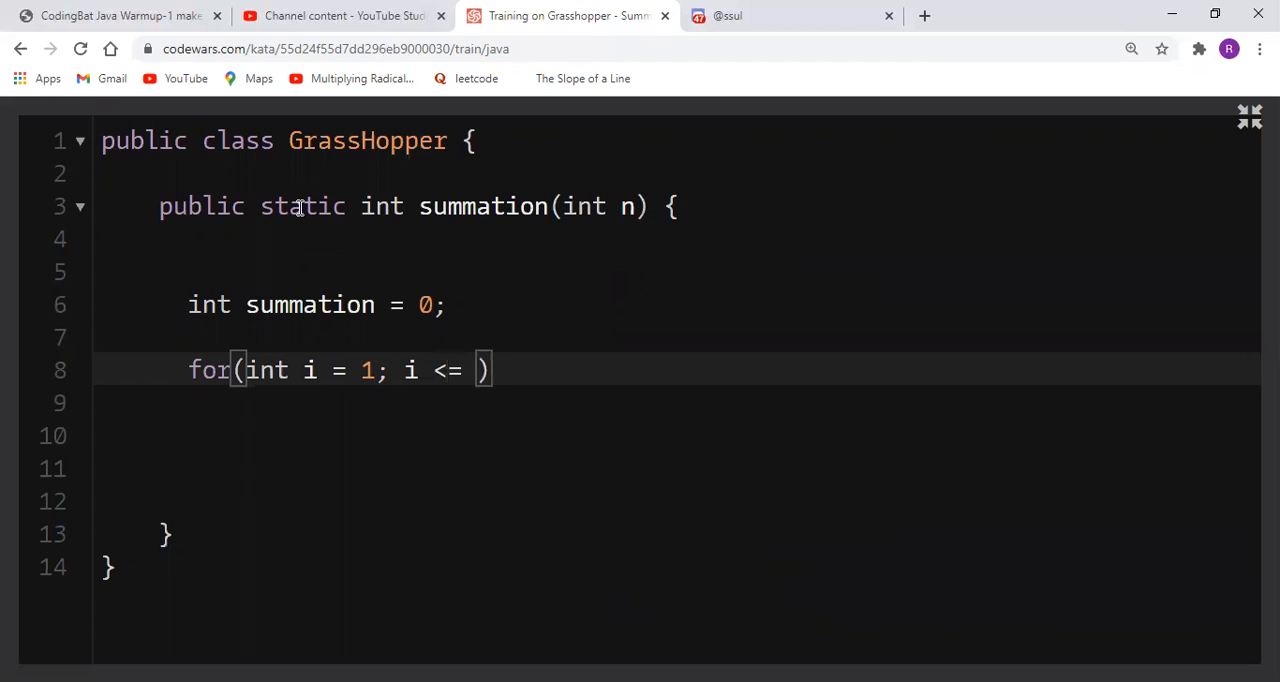
pyautogui.write('n')
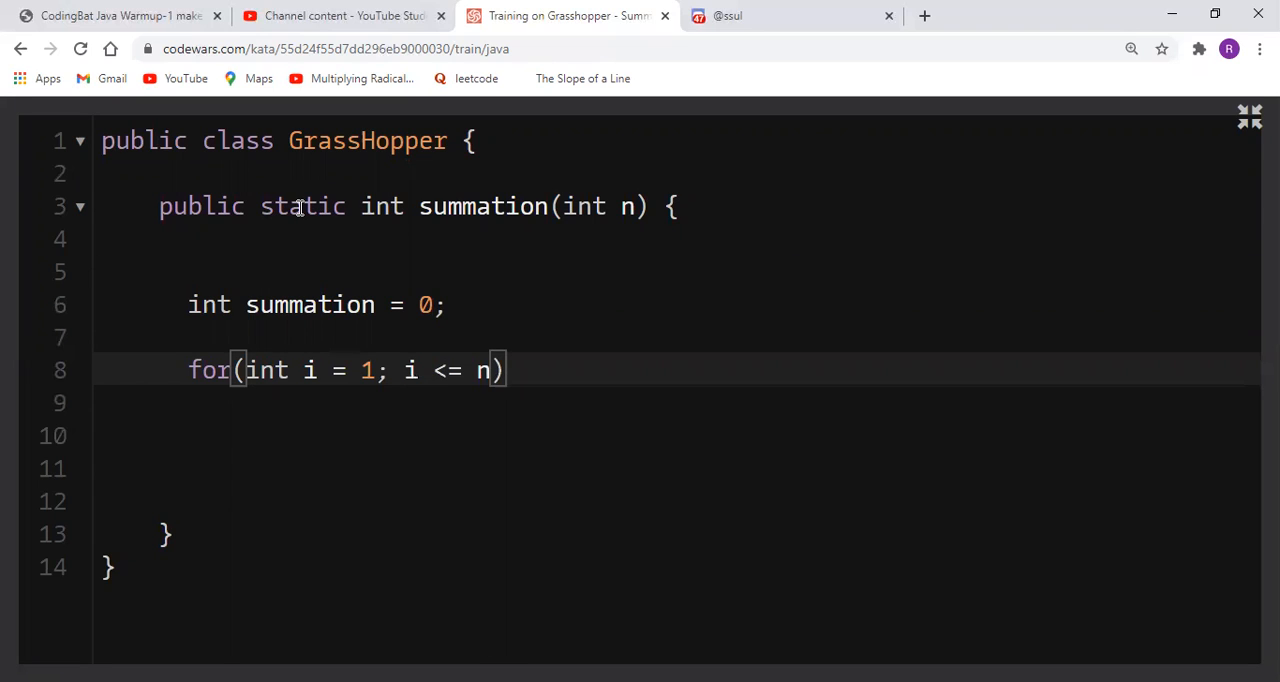
pyautogui.write('; i++) {')
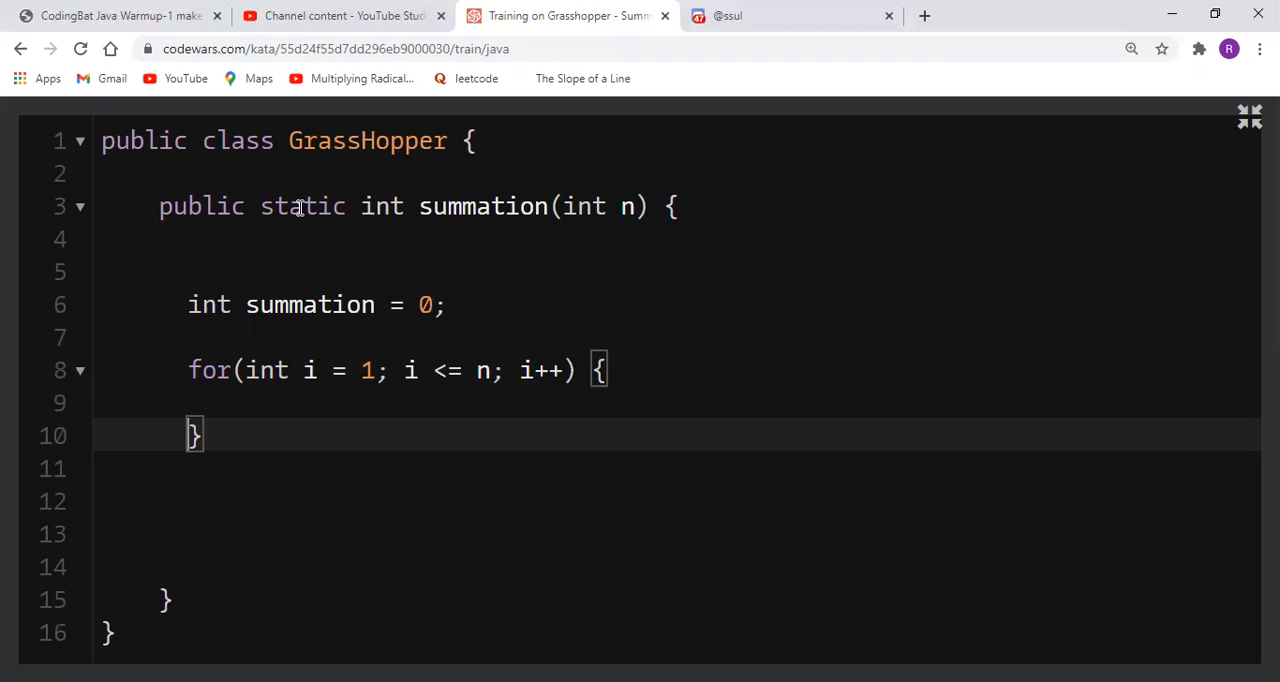
# - Add 'summation = summation + i;' on a new line inside the loop body
pyautogui.press('enter')
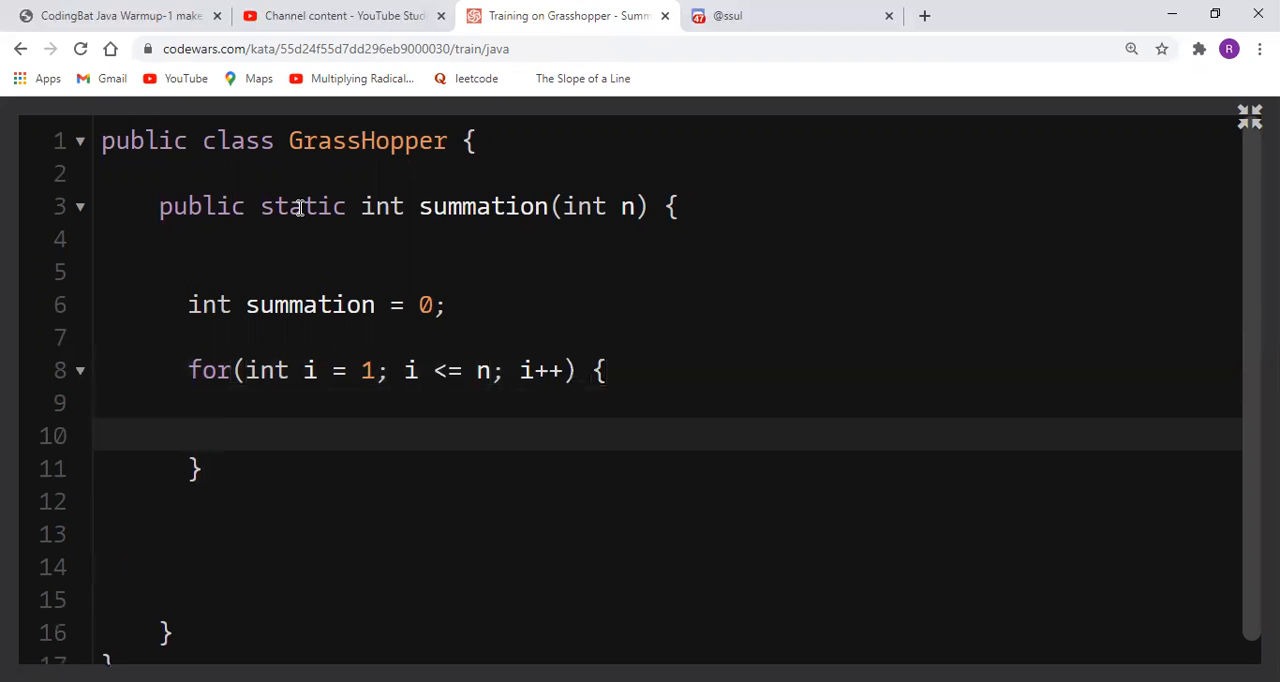
pyautogui.write('summation')
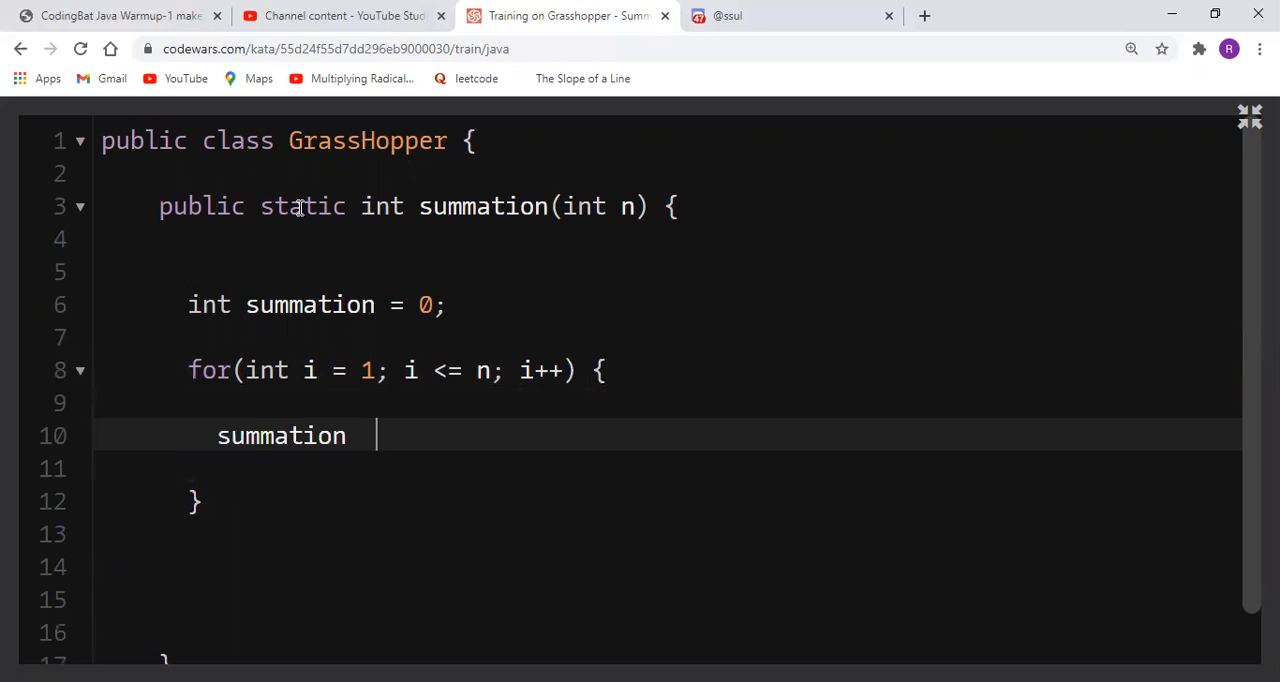
pyautogui.write('= summation')
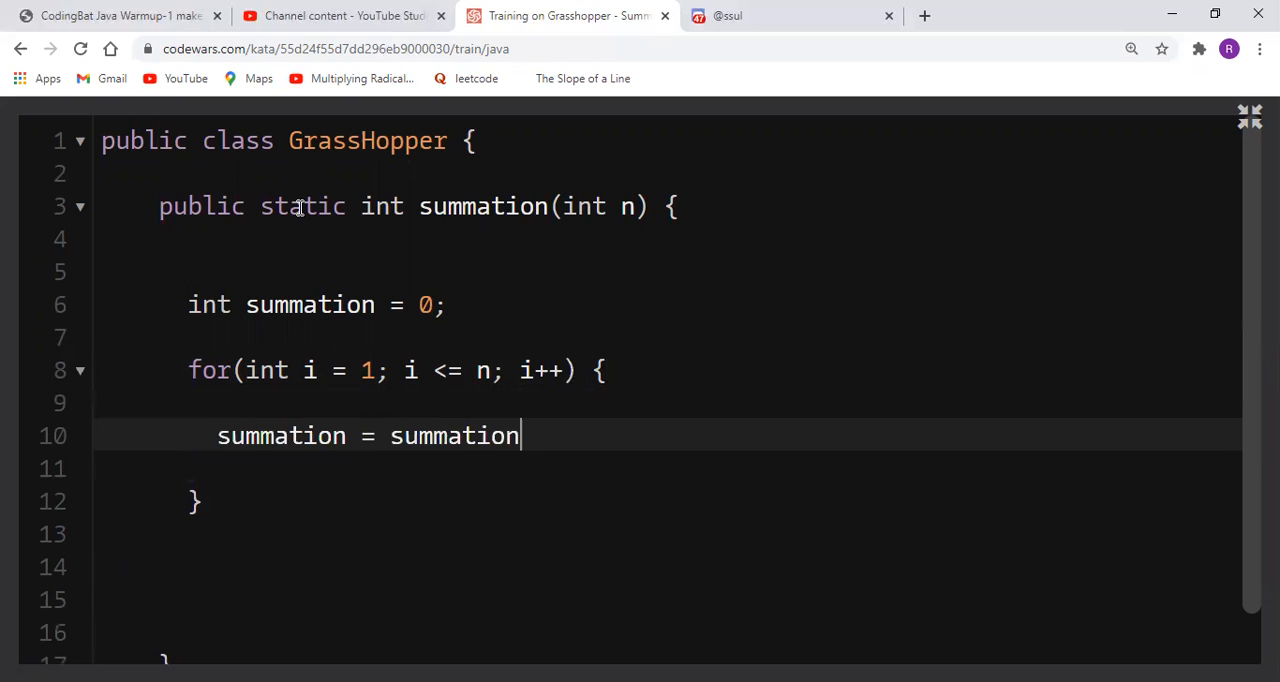
pyautogui.write('+ i;')
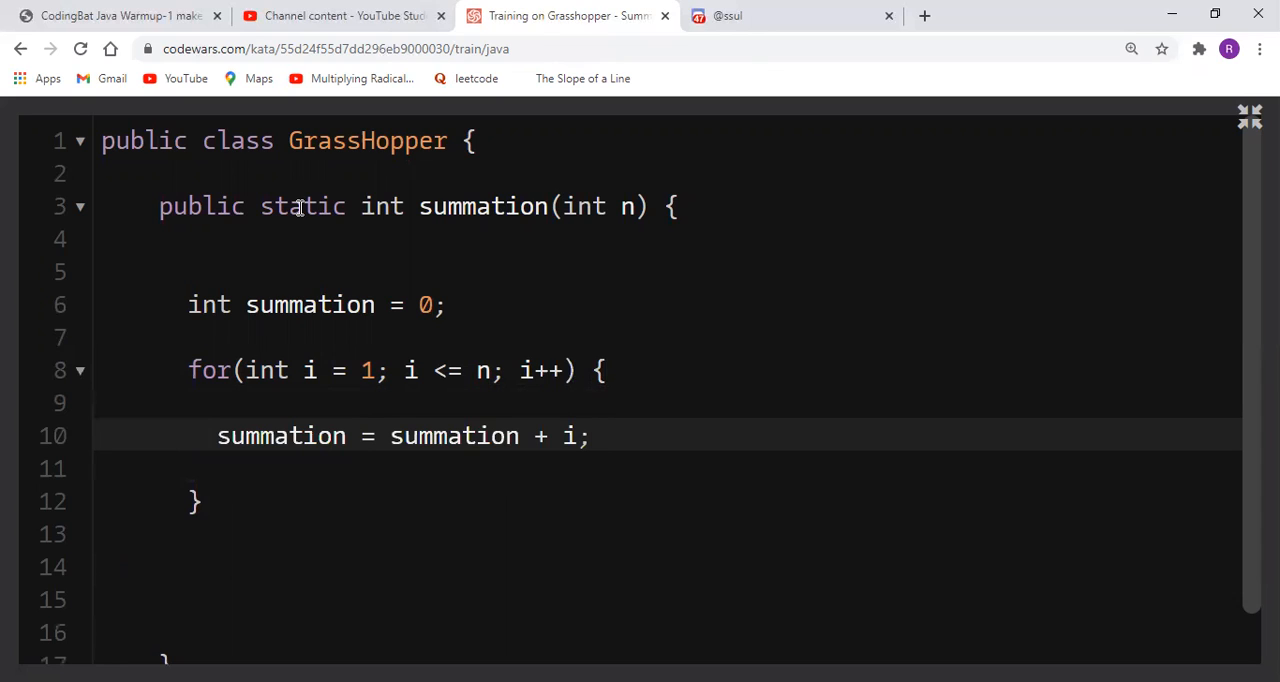
# - Add 'return summation;' after the loop's closing brace
pyautogui.click(605, 435)
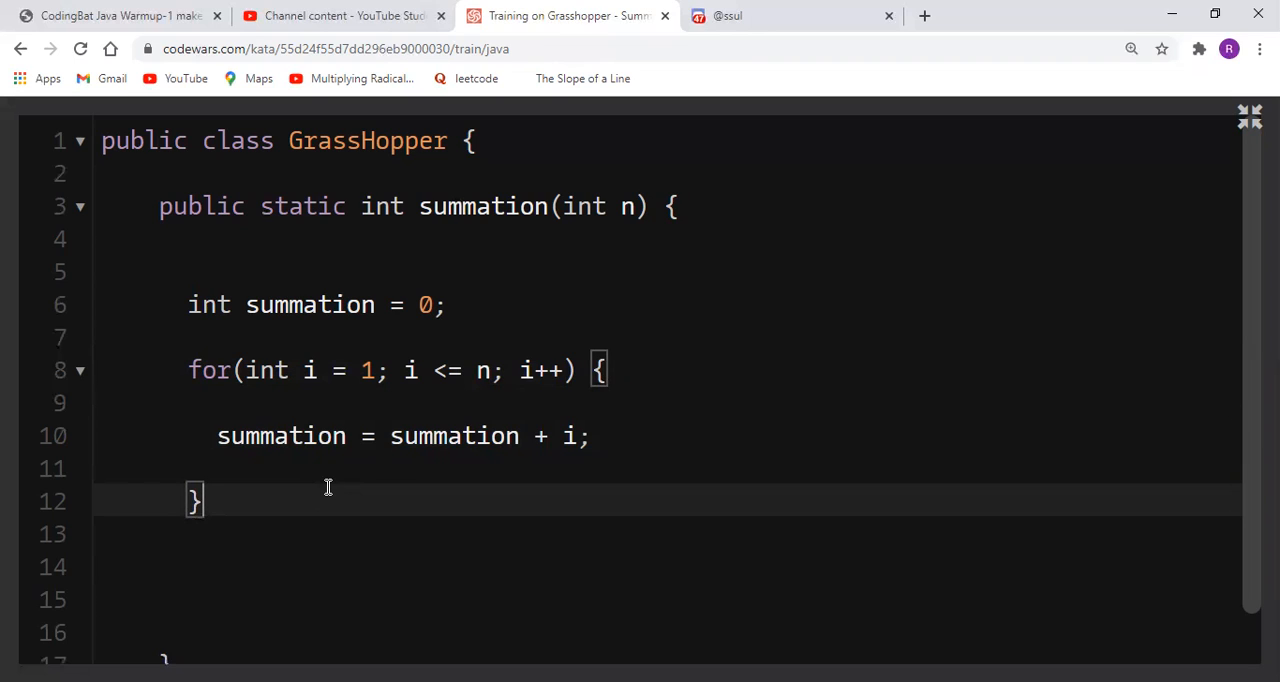
pyautogui.write('return')
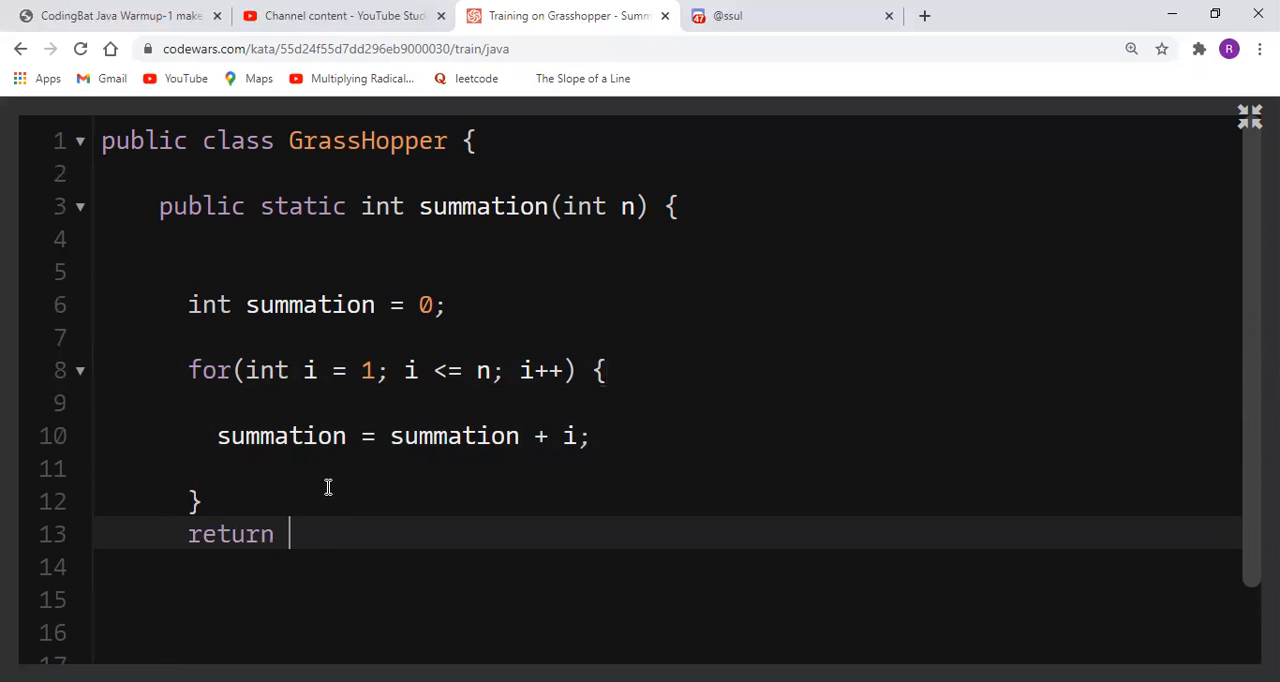
pyautogui.write('summation;')
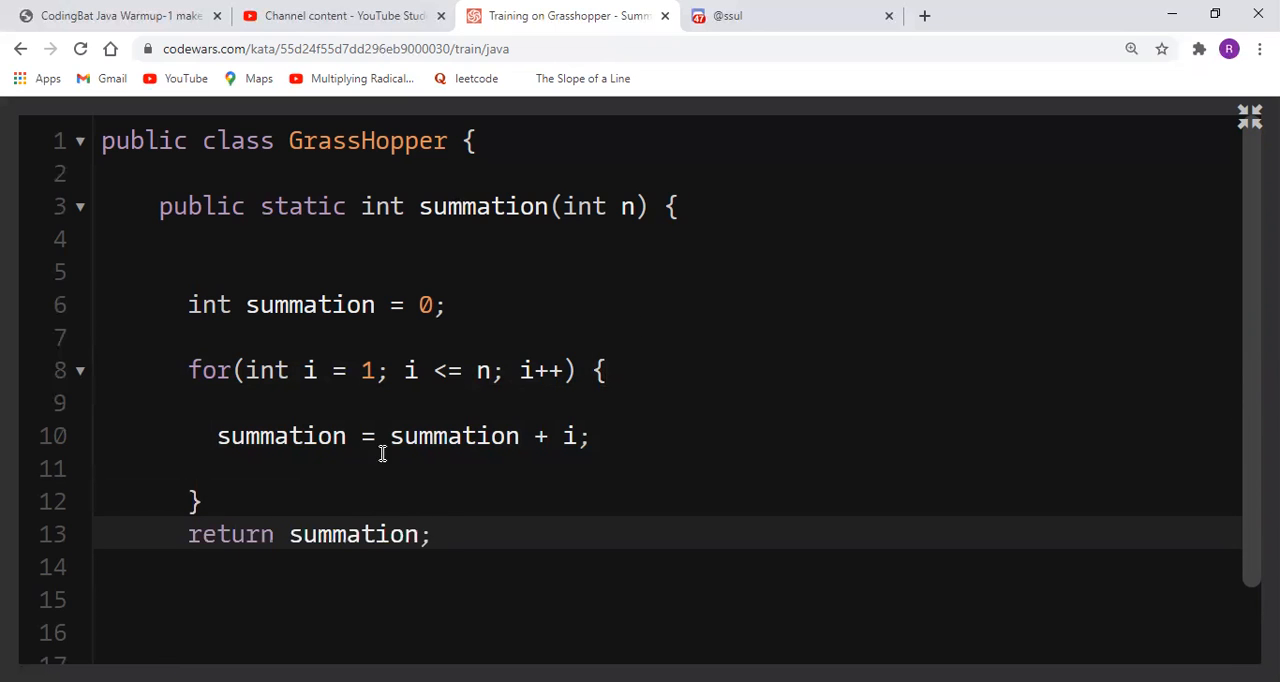